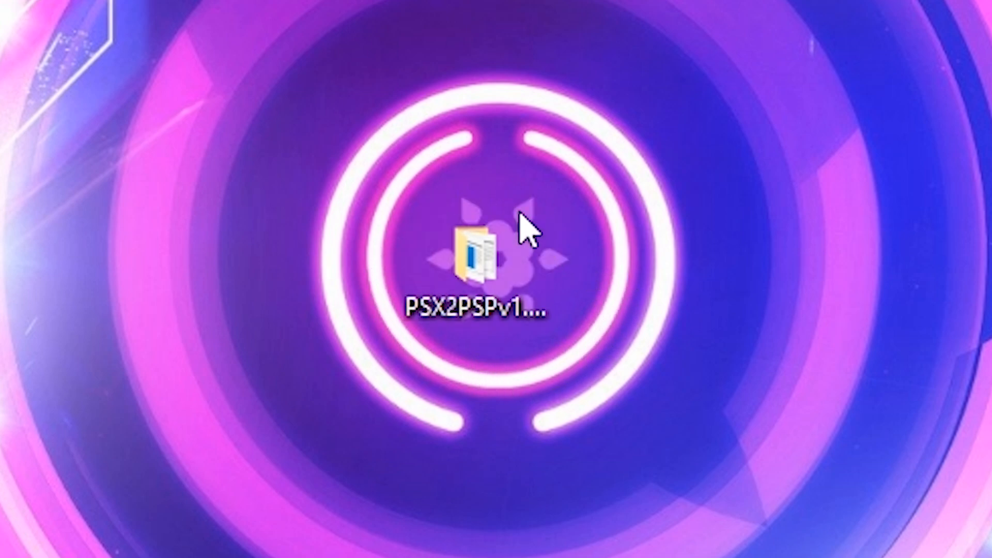
Step: Open the PSX2PSPv1.4.2 folder and launch PSX2PSP.exe
double_click(475, 257)
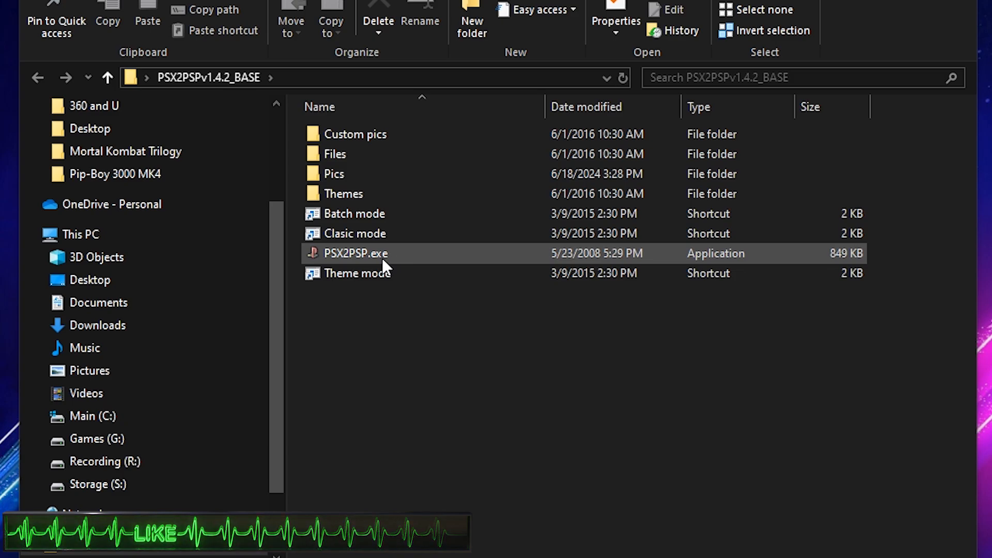
double_click(345, 254)
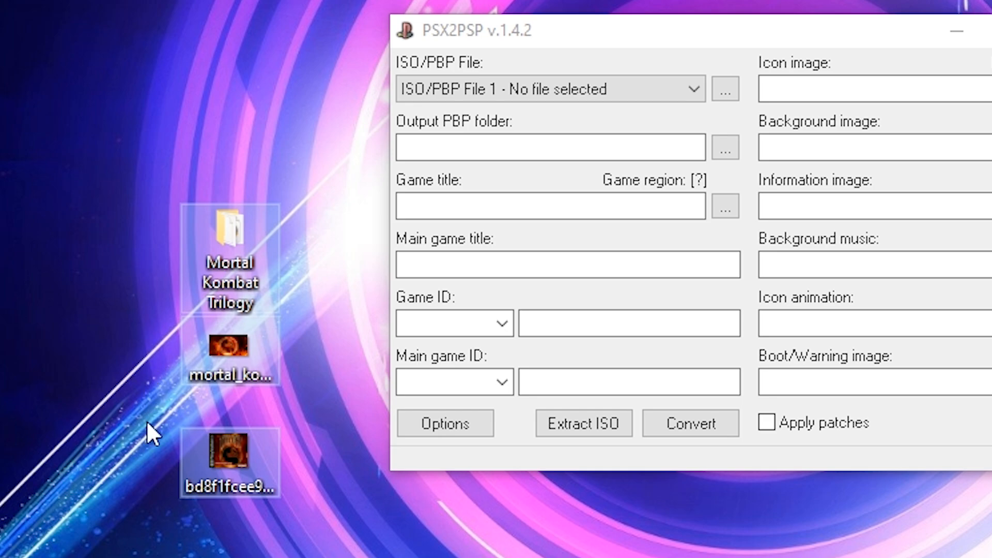
mouse_move(150, 476)
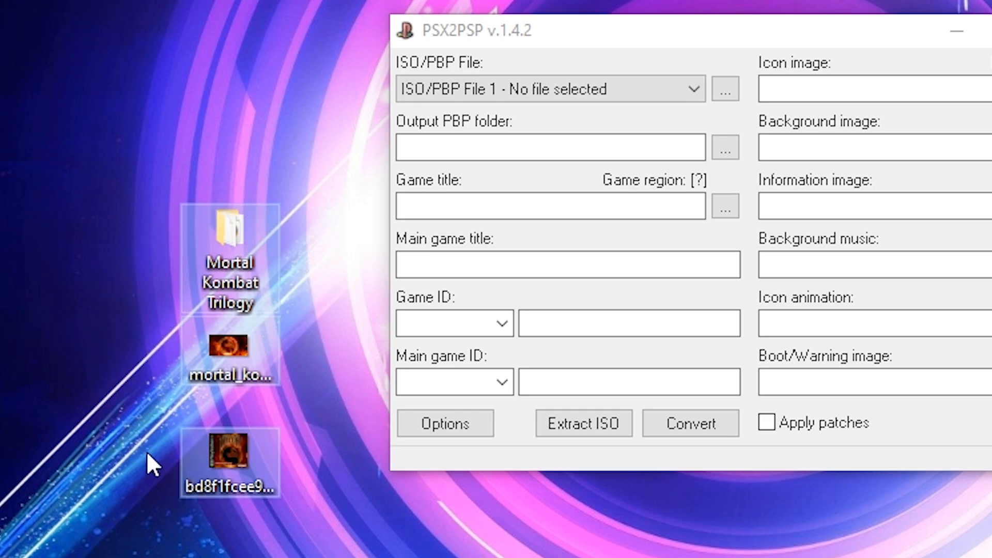
mouse_move(132, 202)
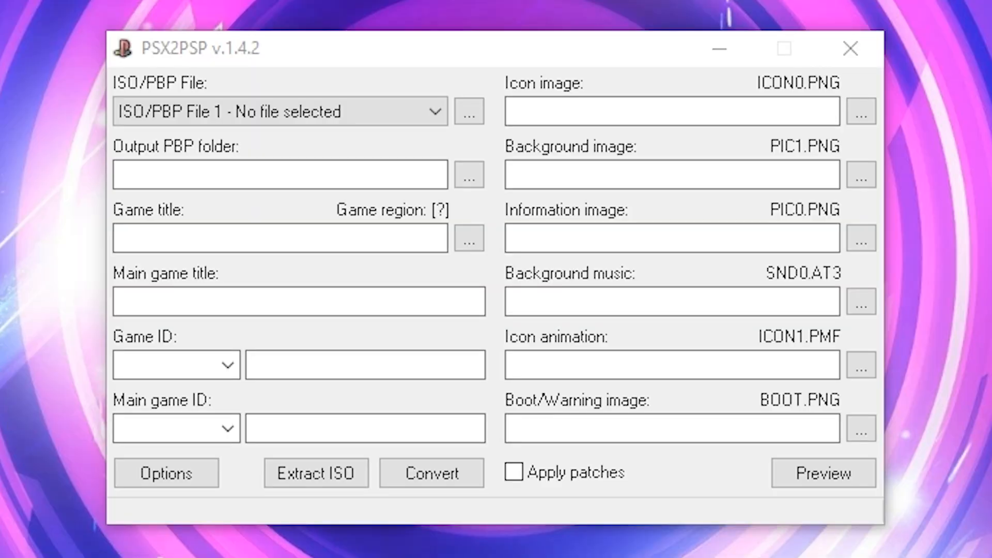
Step: Load MortalKombatTrilogy.bin as the ISO/PBP file and set the output folder to Desktop
left_click(468, 111)
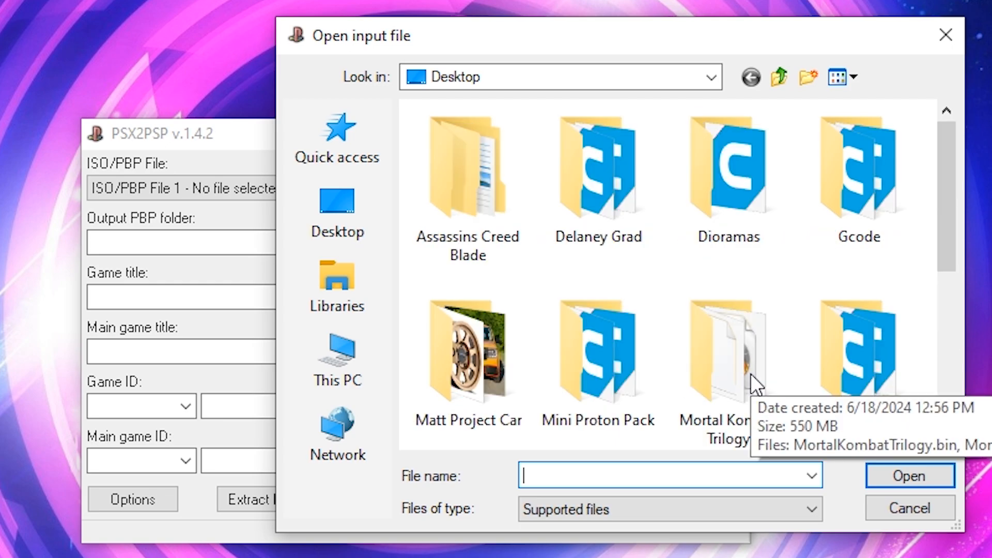
double_click(724, 356)
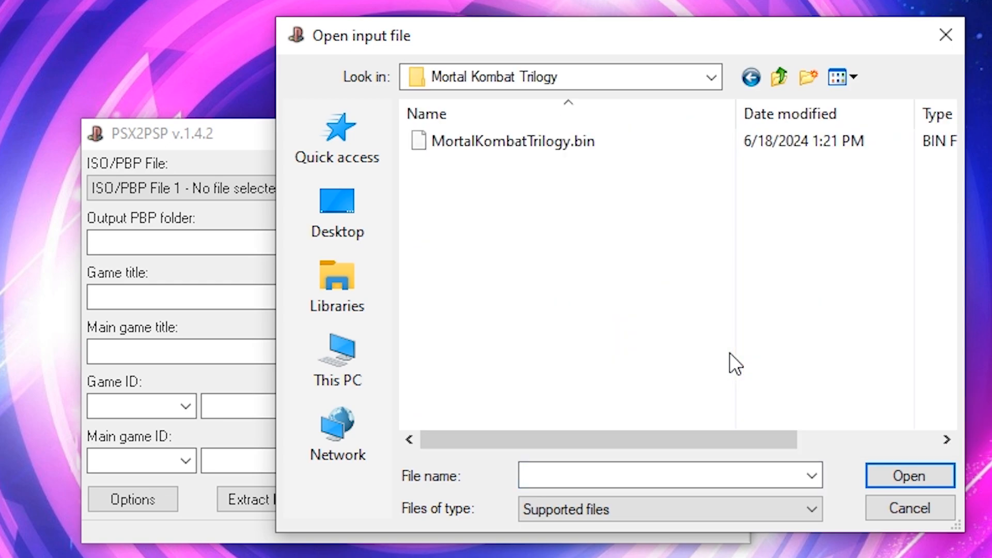
left_click(514, 141)
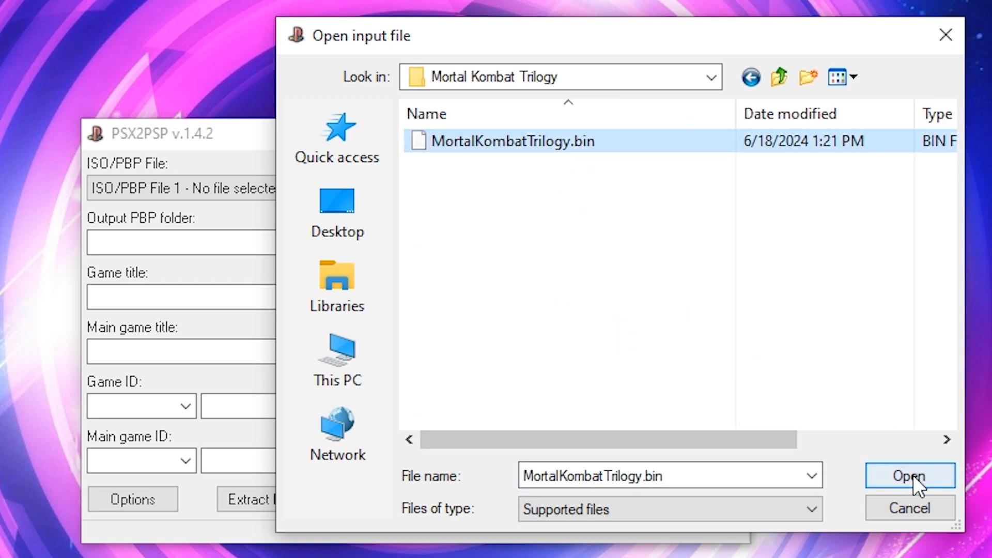
left_click(910, 475)
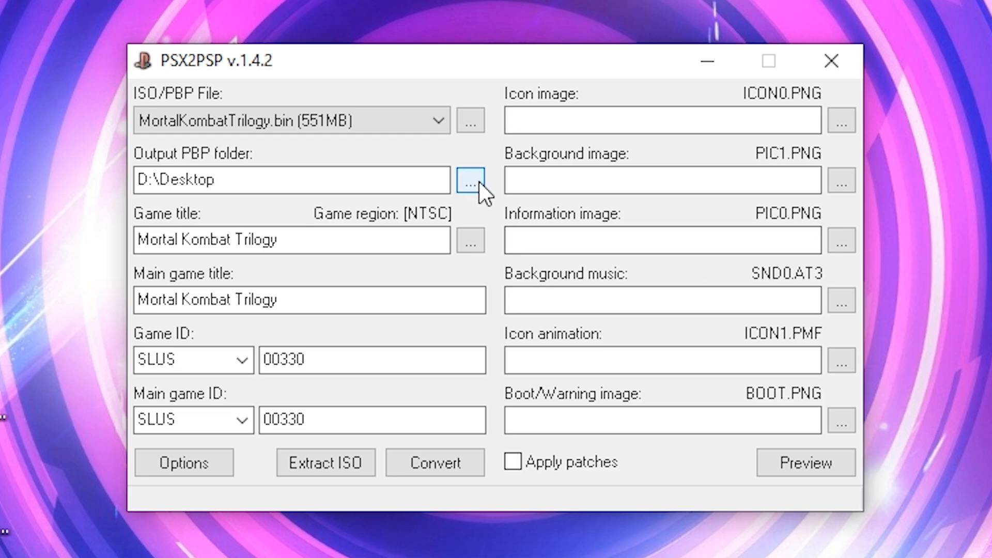
left_click(470, 182)
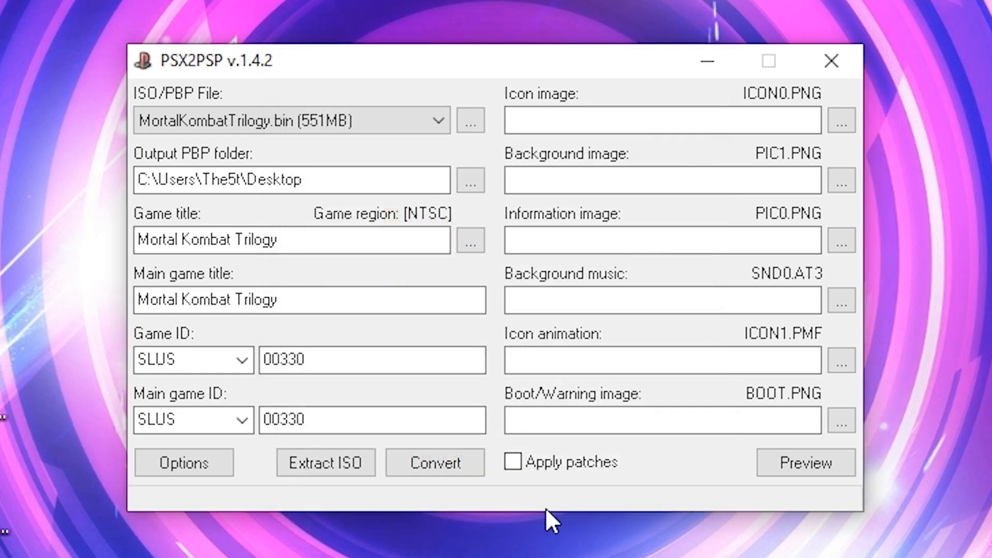
left_click(841, 125)
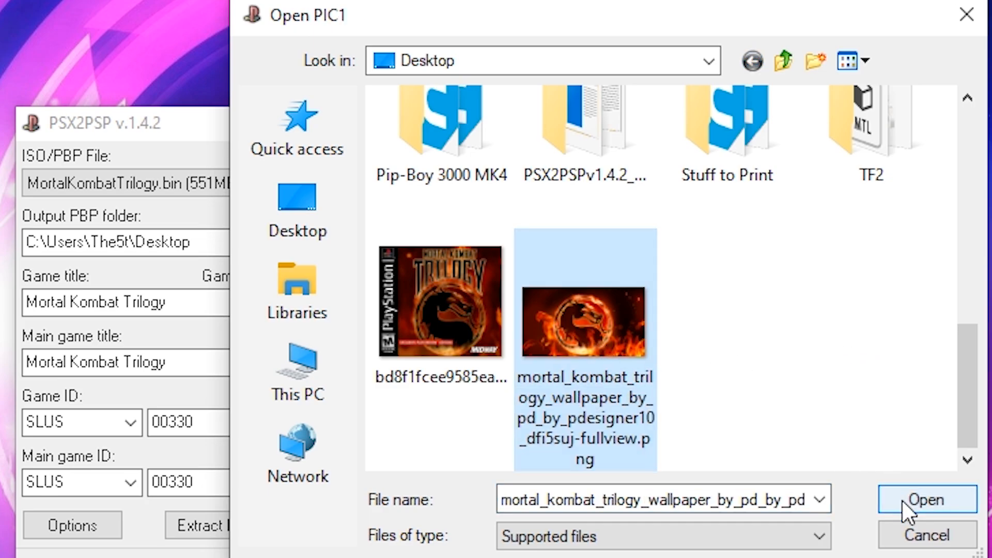
Step: Use the Mortal Kombat wallpaper as background and save compression level 9 in Options
left_click(926, 499)
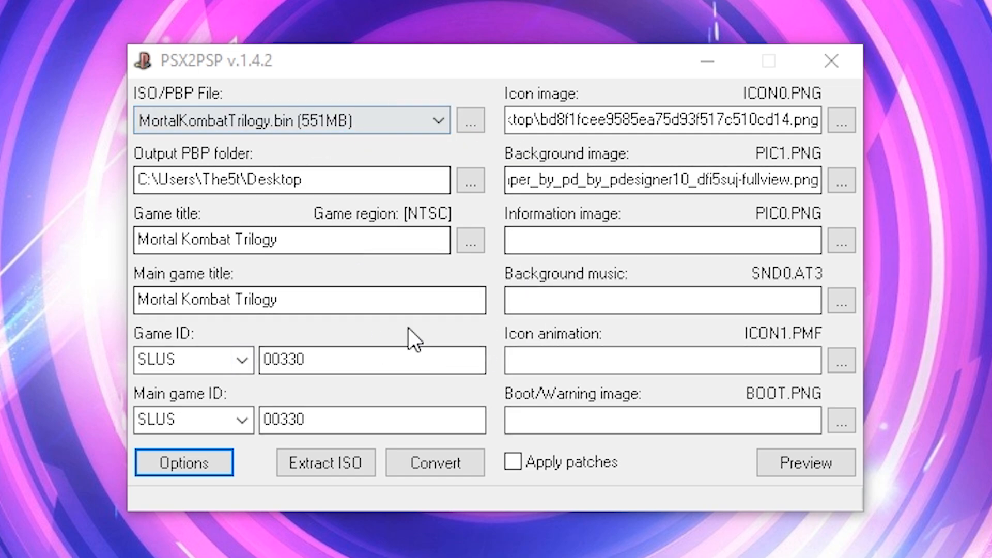
left_click(183, 462)
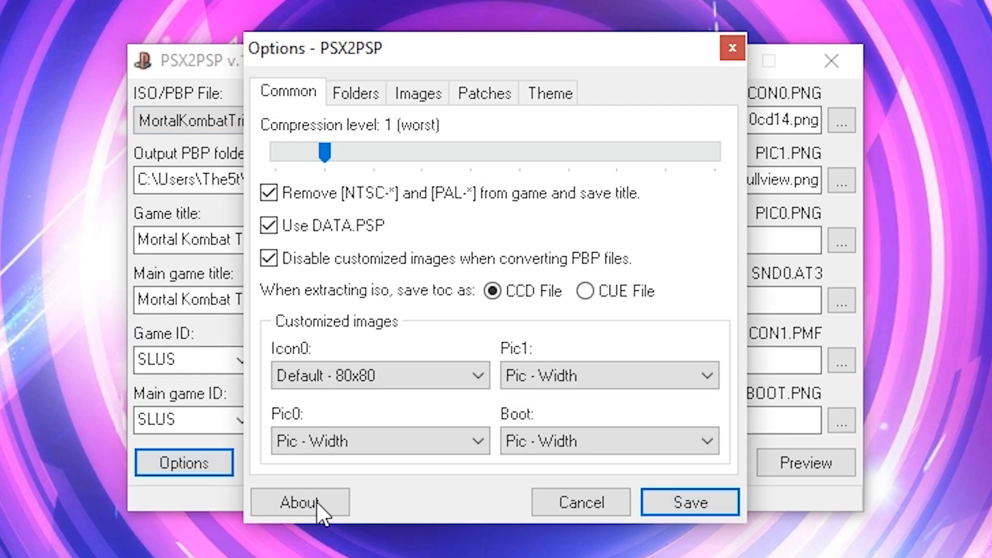
left_click_drag(324, 152, 372, 151)
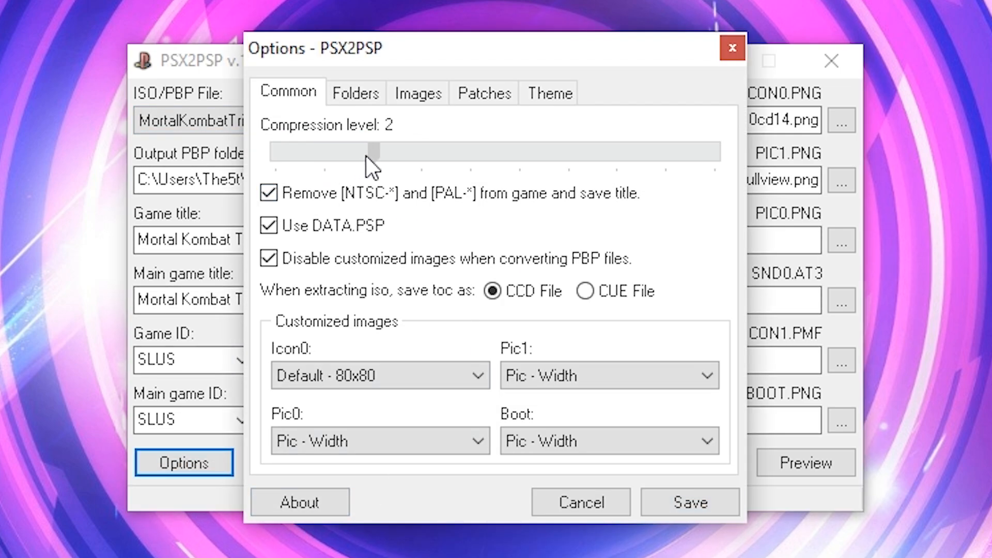
left_click_drag(373, 151, 709, 152)
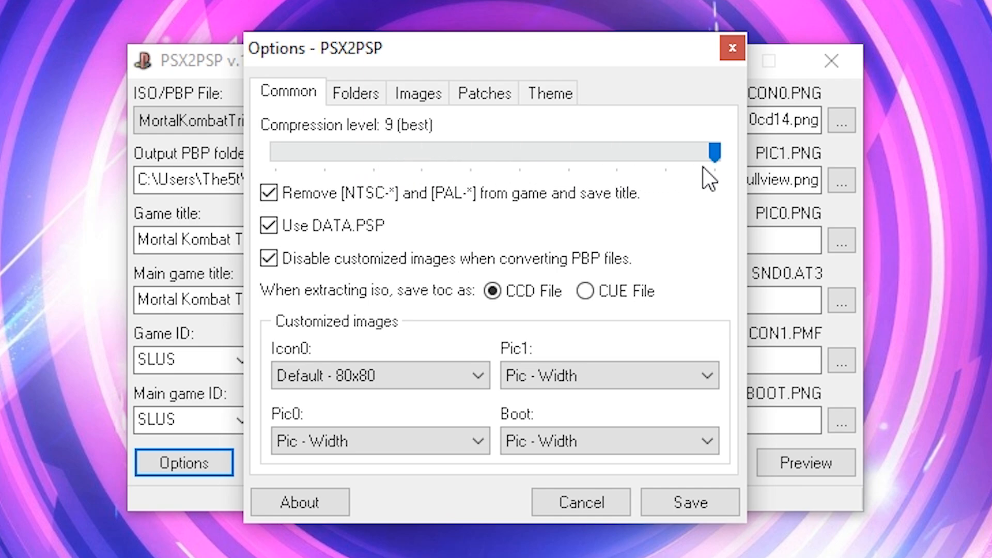
left_click(689, 502)
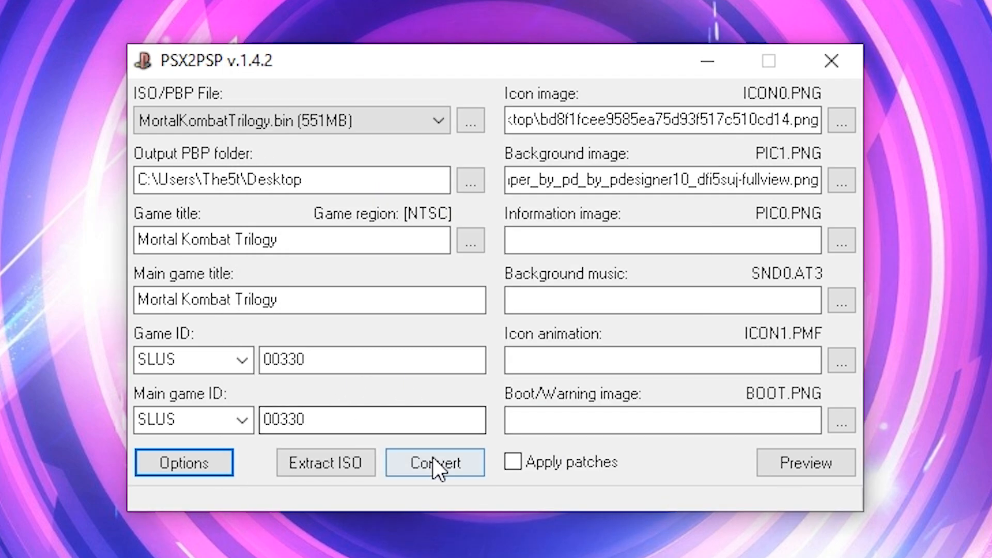
Step: Convert Mortal Kombat Trilogy to a PSP EBOOT
left_click(435, 462)
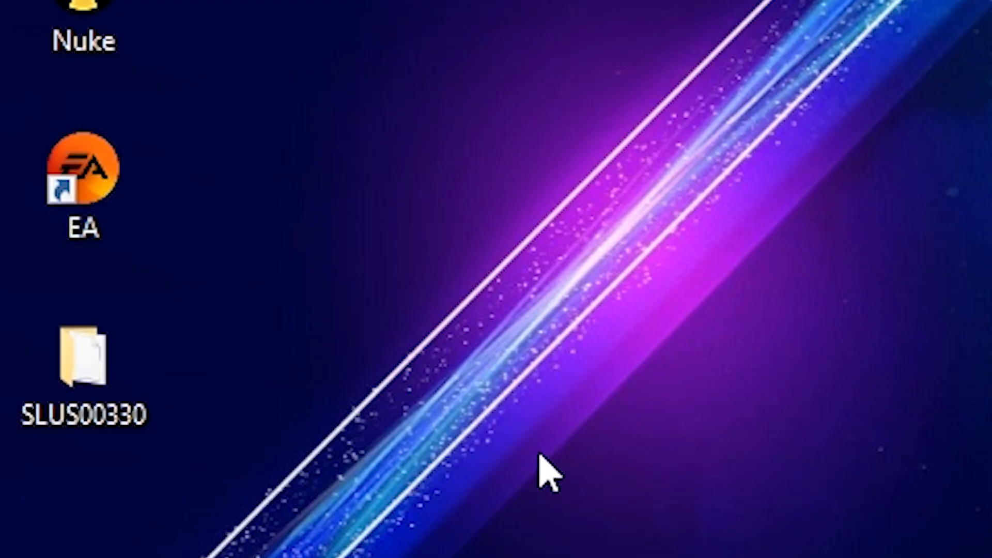
Step: Select the SLUS00330 output folder on the desktop
left_click(80, 359)
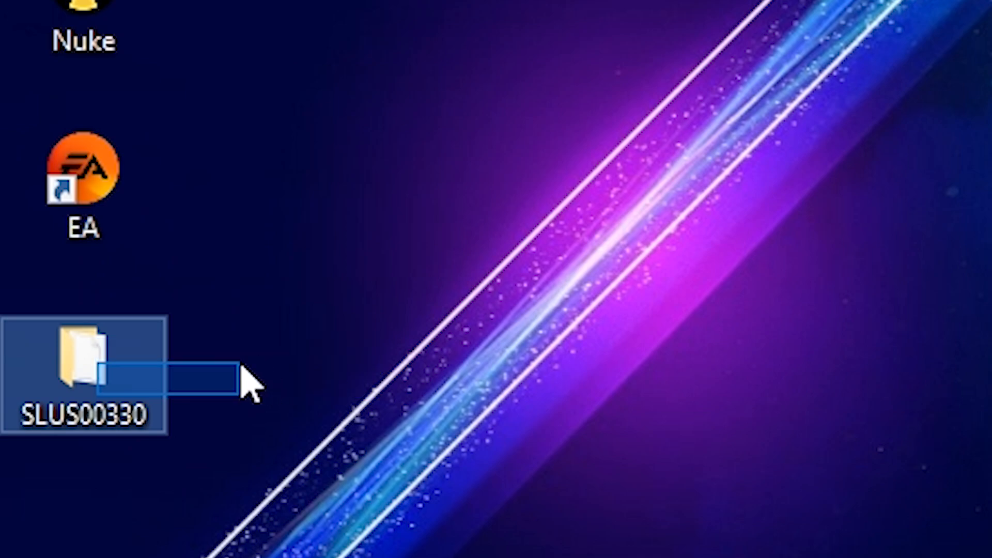